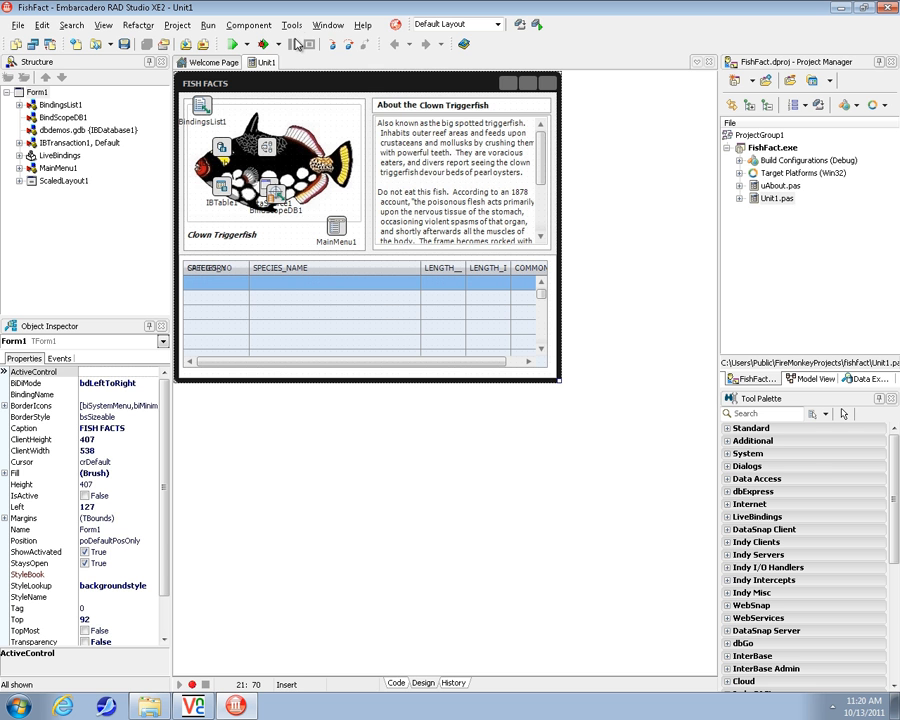
# Review the mymac remote profile in the IDE options and start a new remote profile.
pyautogui.click(292, 28)
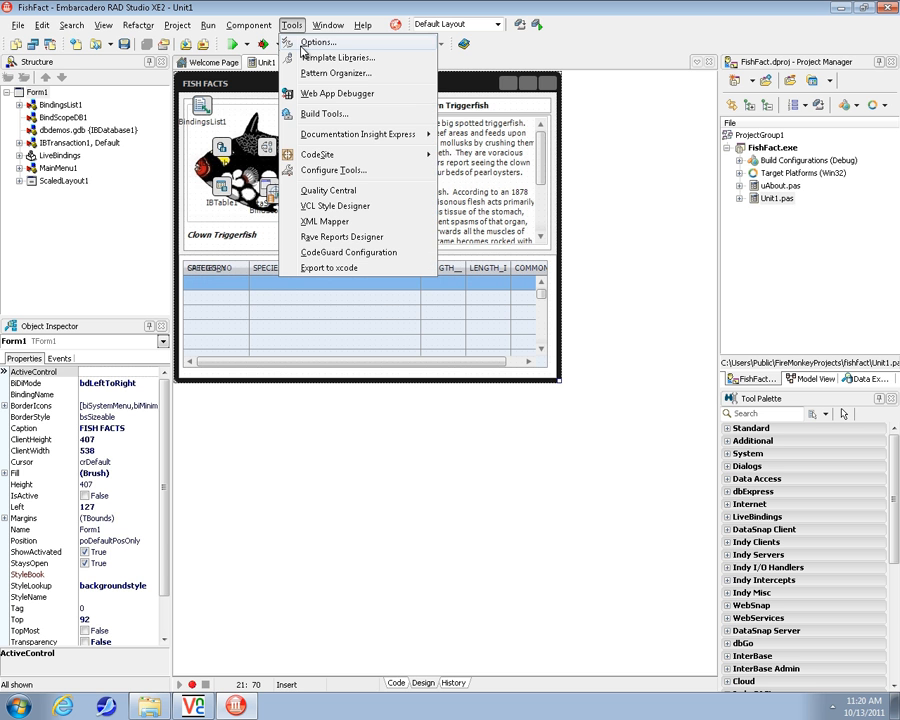
pyautogui.click(320, 40)
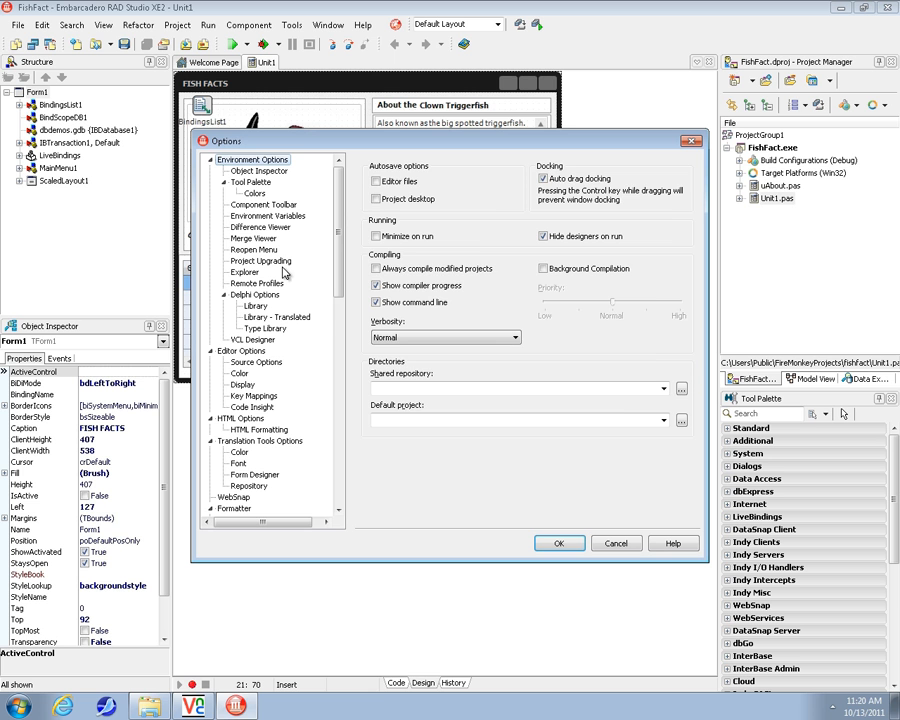
pyautogui.click(256, 284)
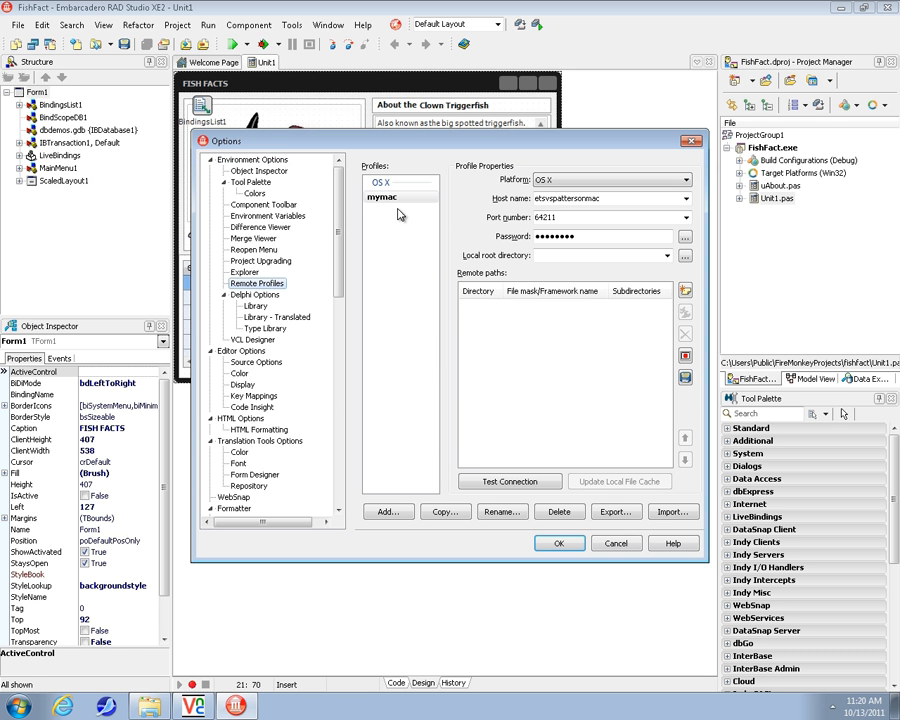
pyautogui.click(382, 198)
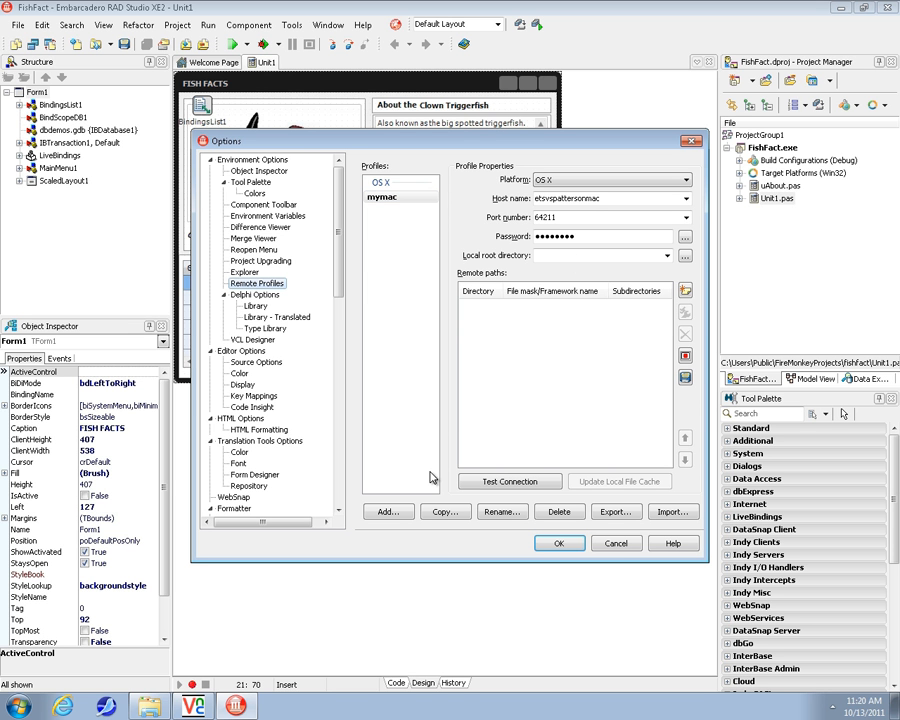
pyautogui.click(388, 512)
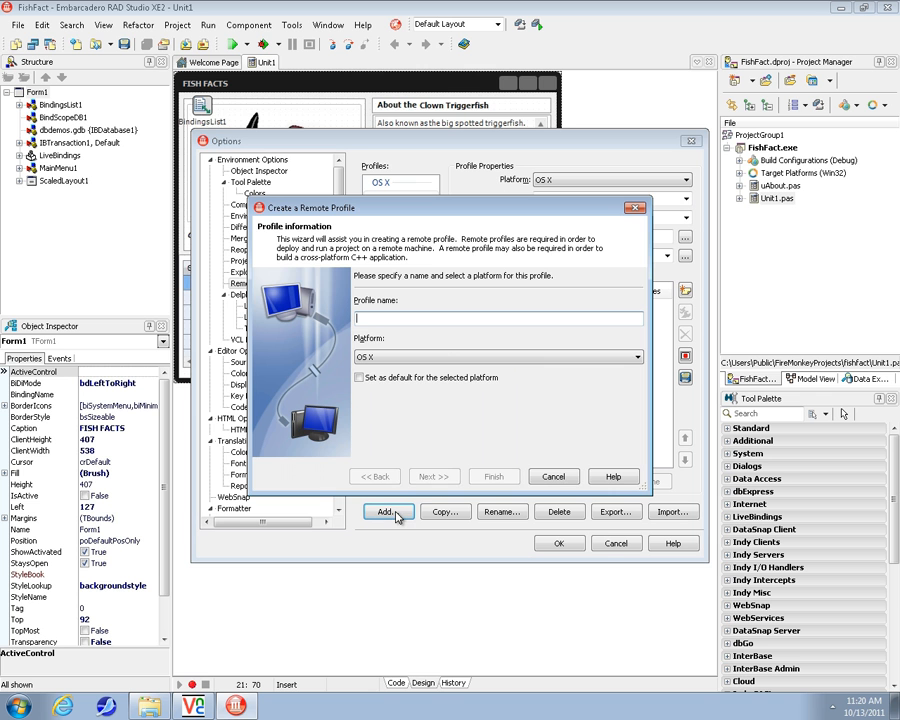
pyautogui.moveTo(408, 408)
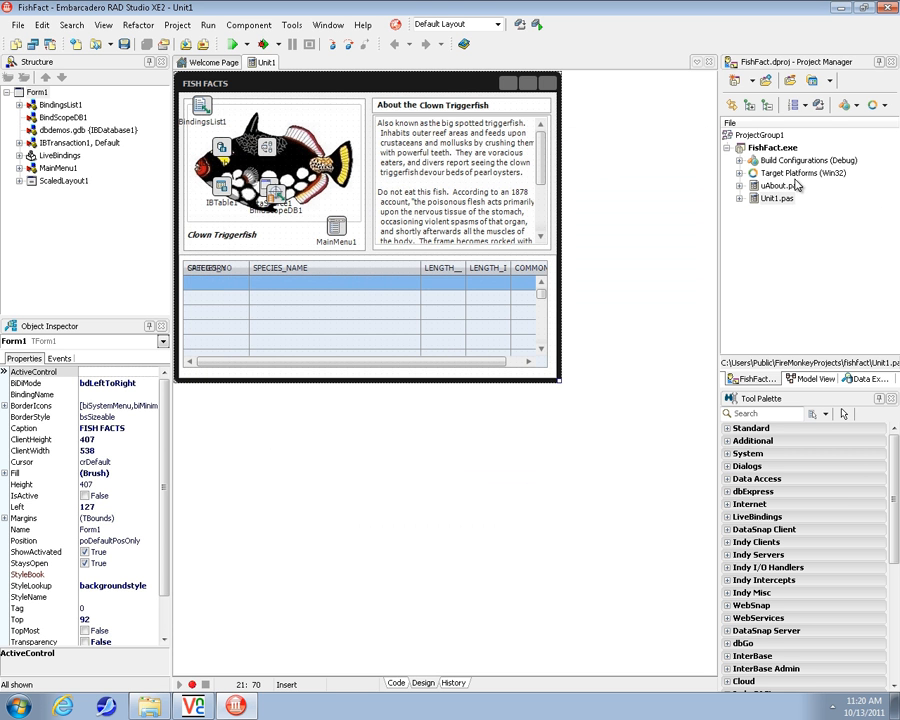
# Add an OS X target platform to FishFact and confirm it uses the mymac remote profile.
pyautogui.rightClick(788, 178)
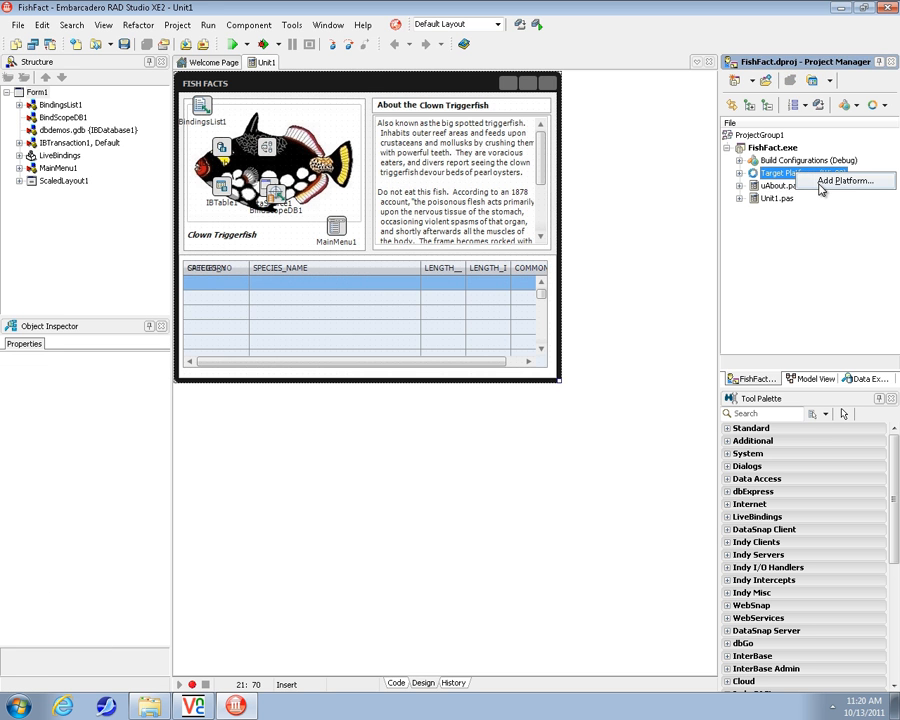
pyautogui.click(840, 180)
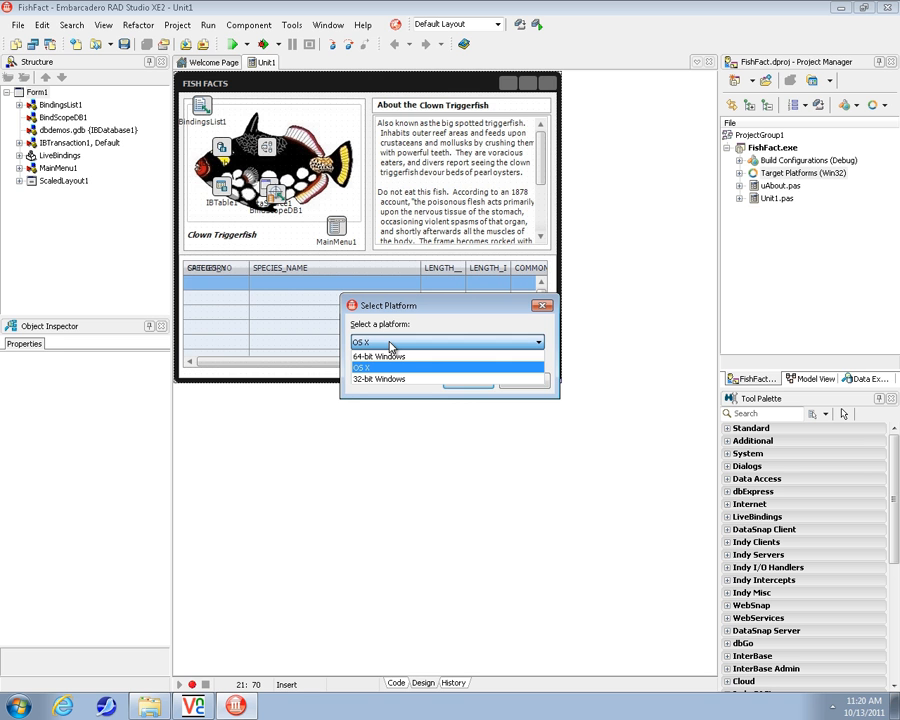
pyautogui.moveTo(412, 360)
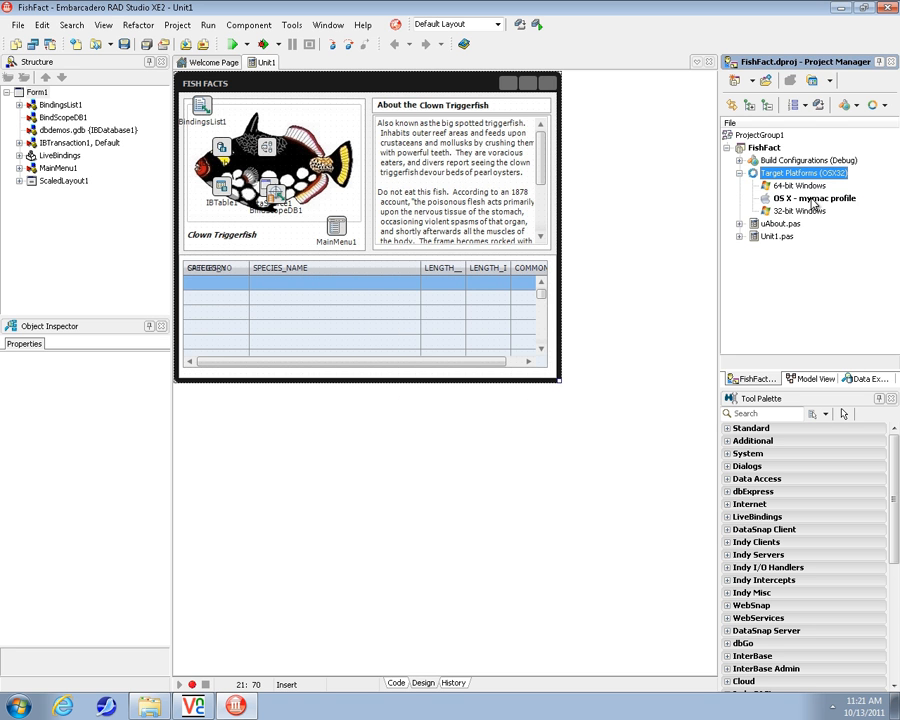
pyautogui.click(808, 198)
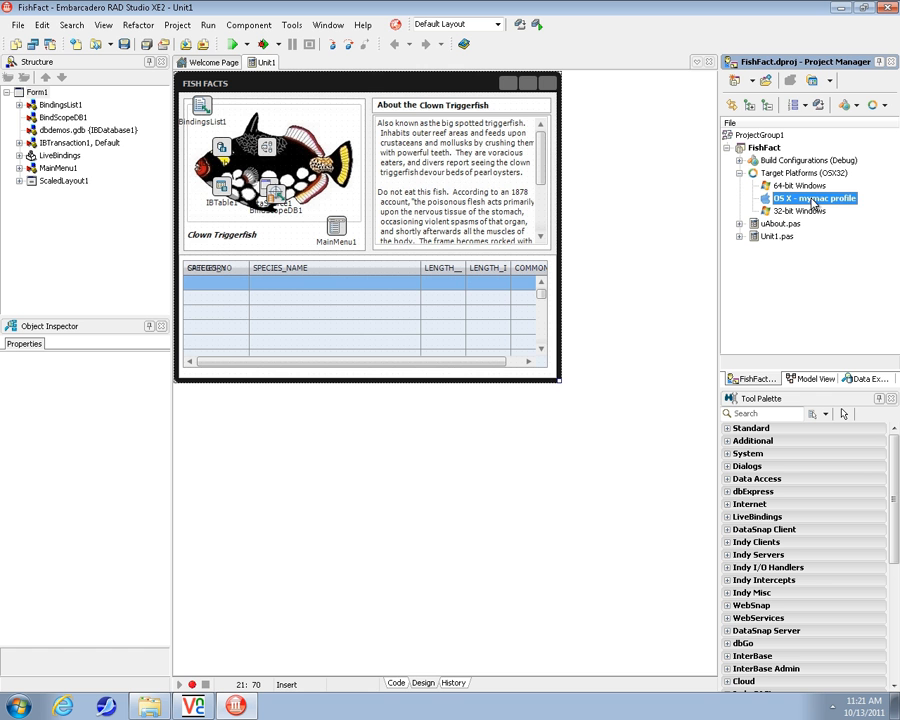
pyautogui.rightClick(792, 200)
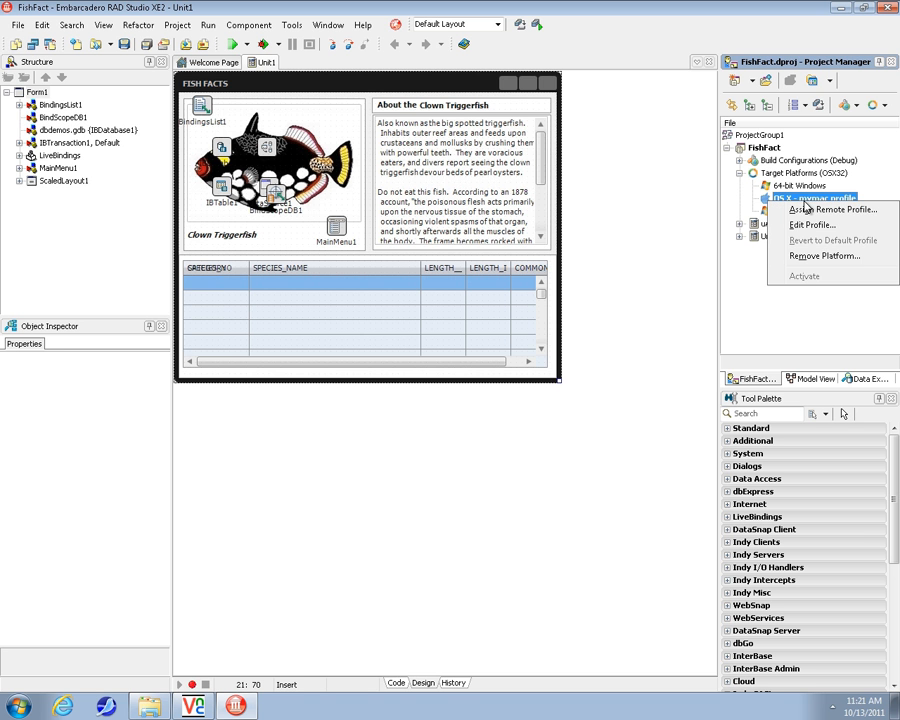
pyautogui.click(812, 224)
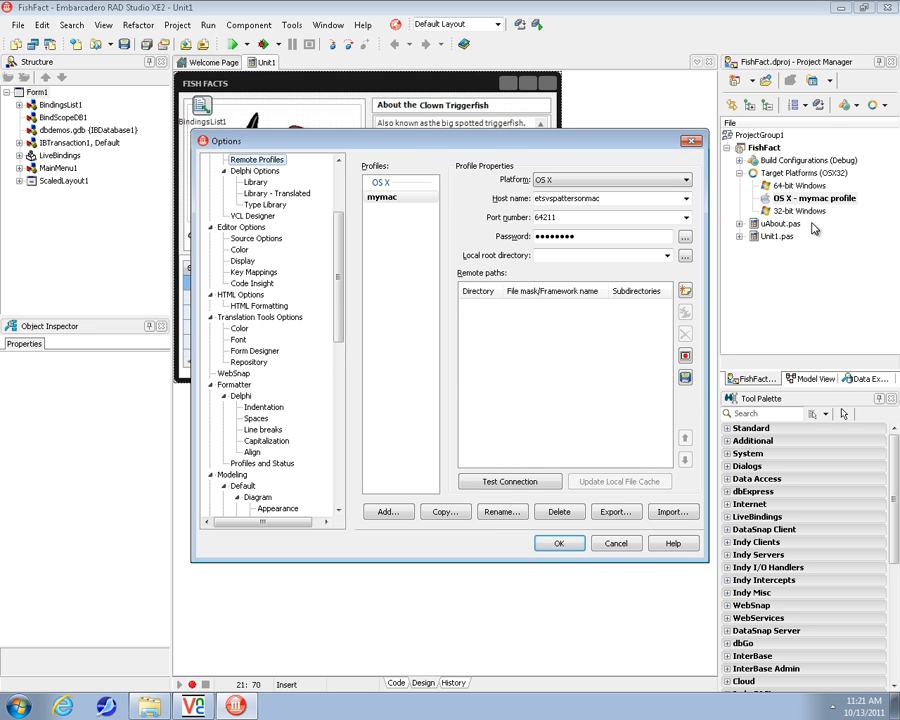
pyautogui.click(560, 544)
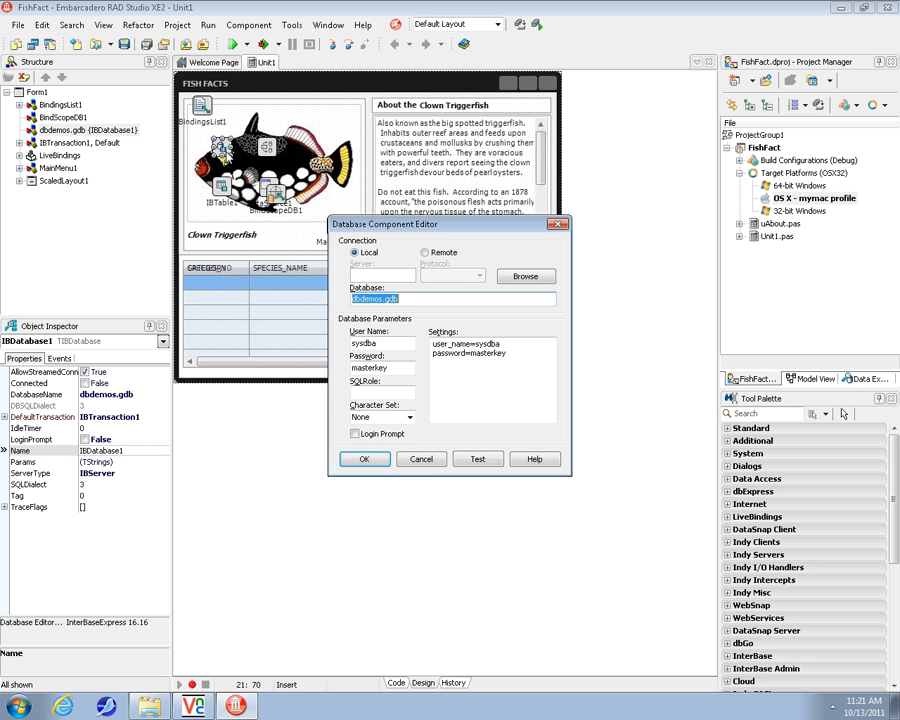
pyautogui.moveTo(260, 216)
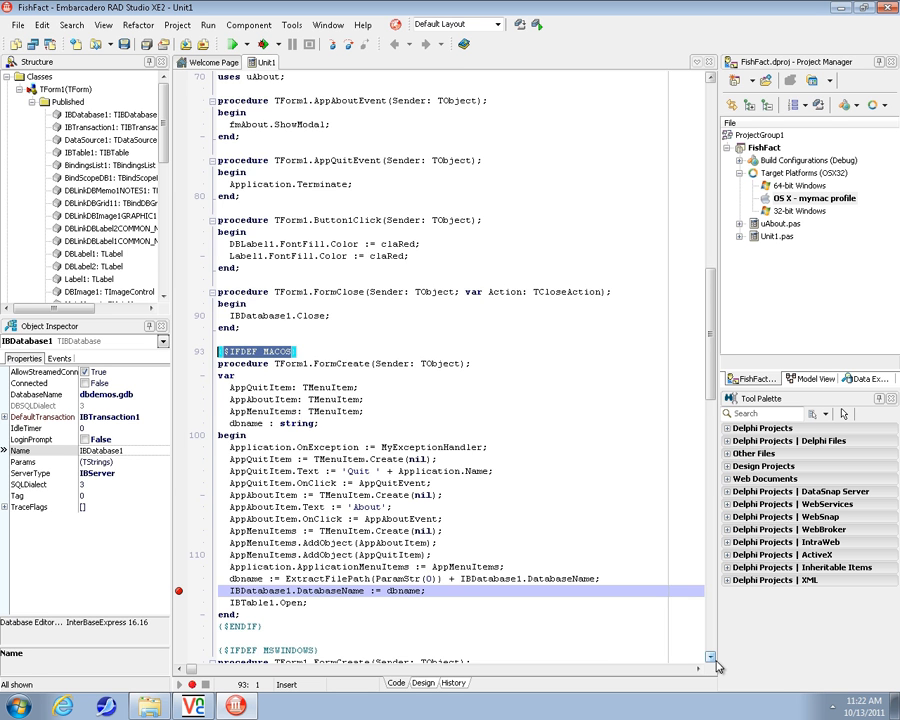
# Scroll through the MACOS FormCreate block and bring up the uAbout.pas source.
pyautogui.scroll(-3)
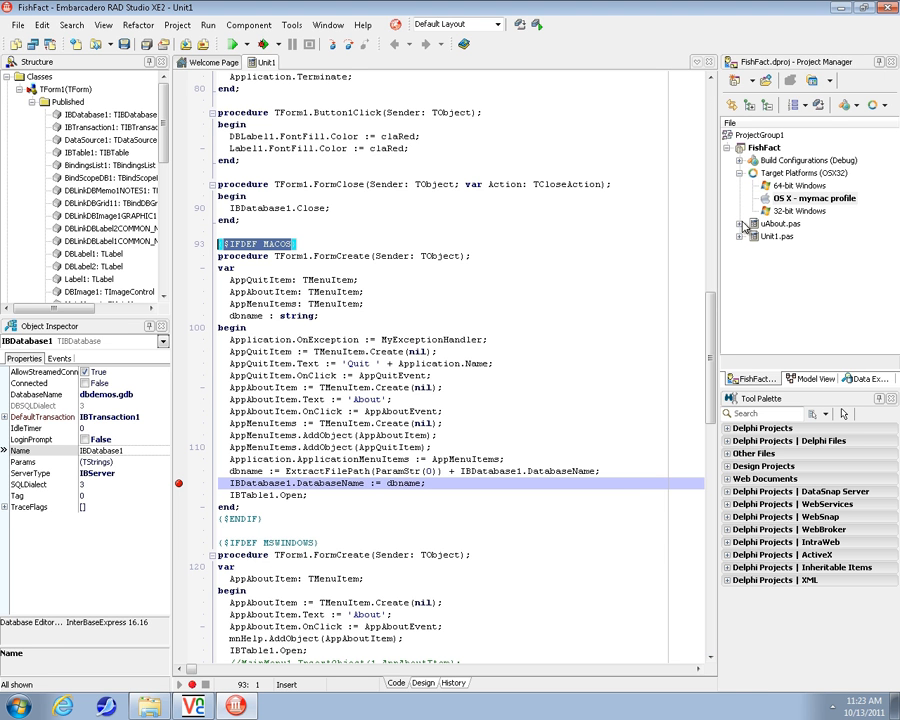
pyautogui.click(776, 224)
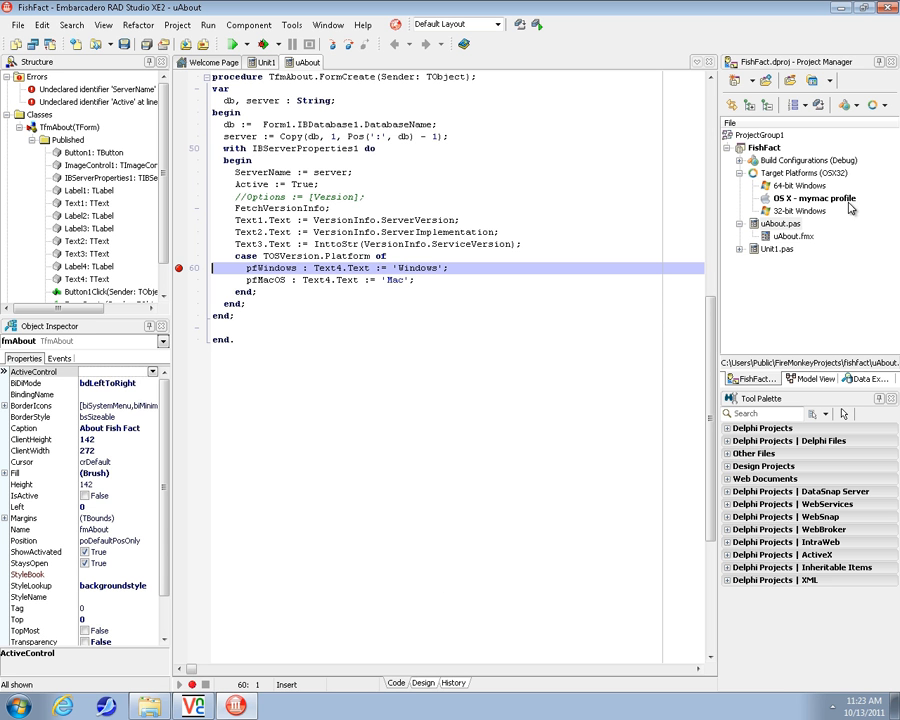
pyautogui.click(796, 212)
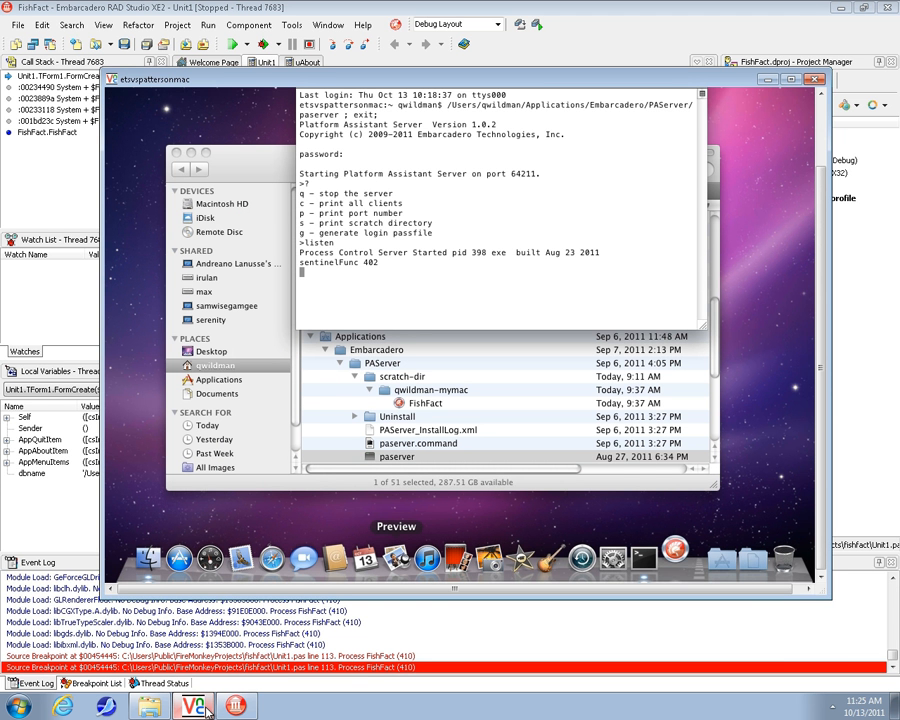
pyautogui.moveTo(662, 572)
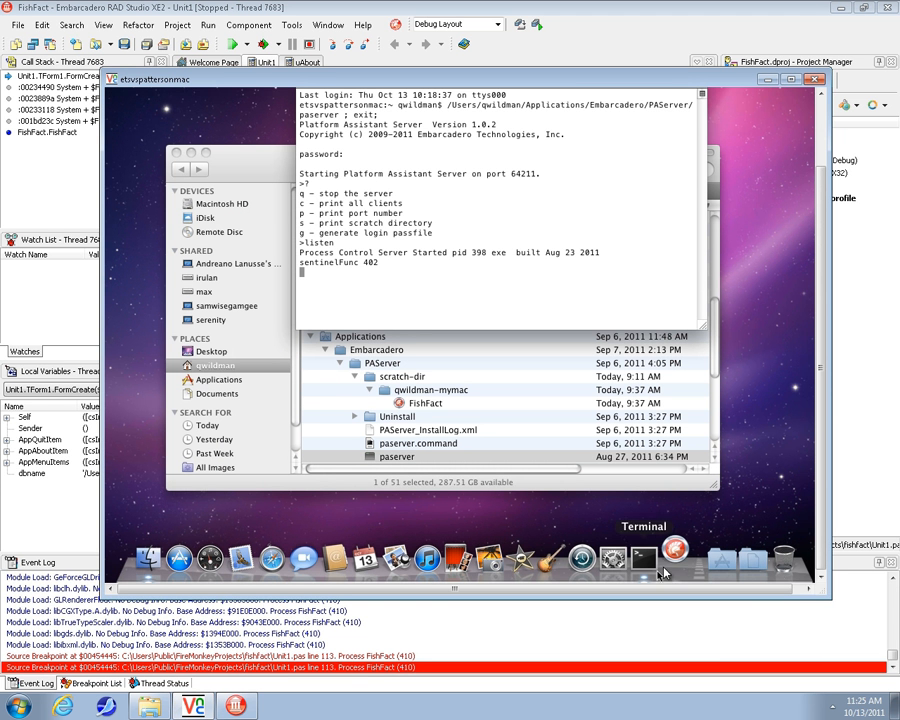
pyautogui.moveTo(680, 568)
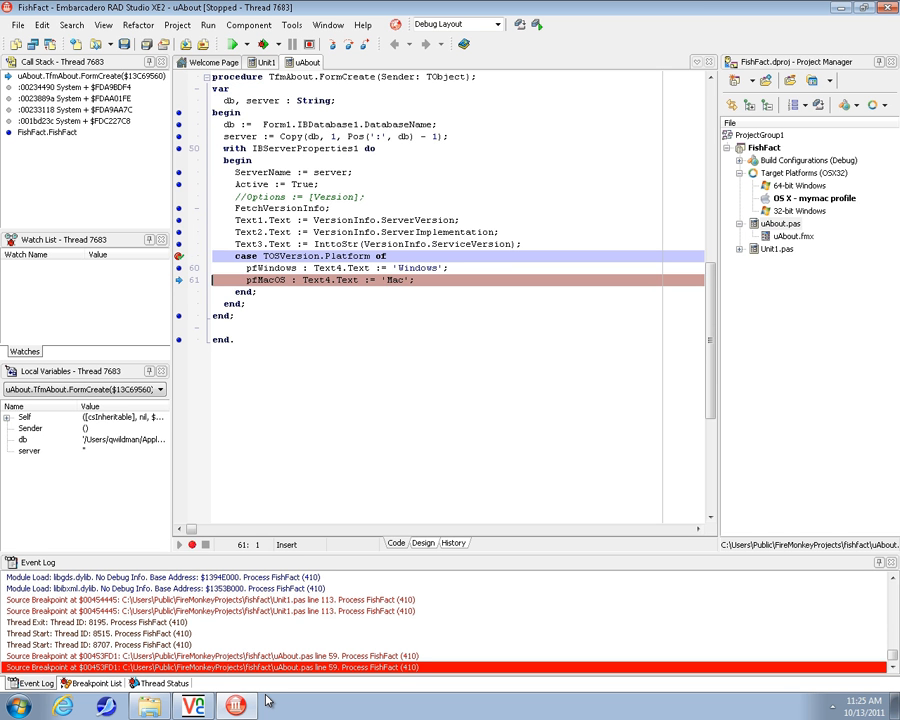
# Continue execution past the pfMacOS breakpoint so FishFact runs on the Mac.
pyautogui.click(252, 56)
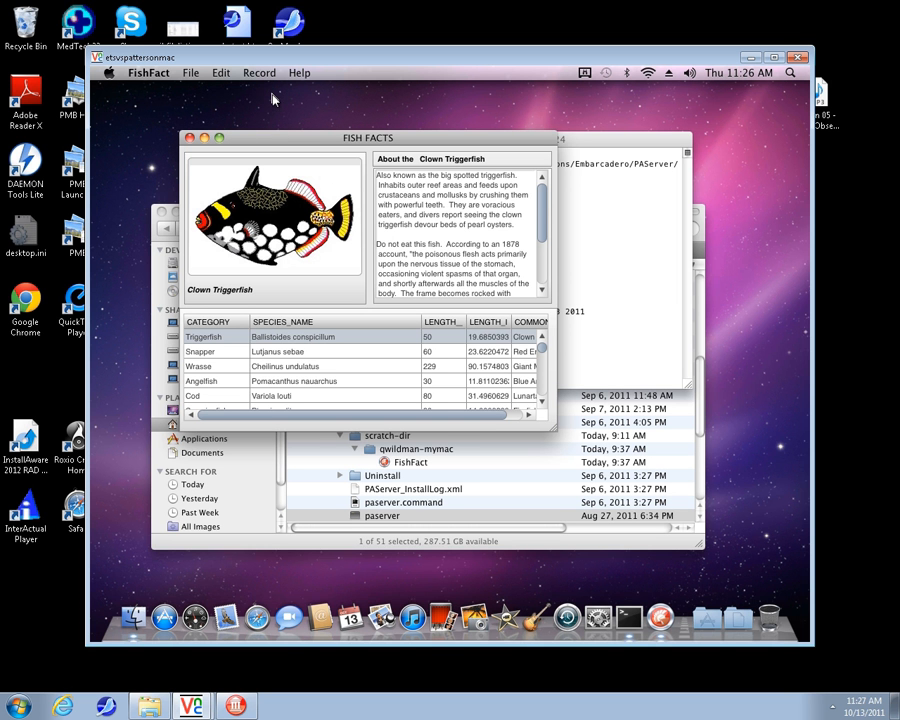
pyautogui.moveTo(298, 74)
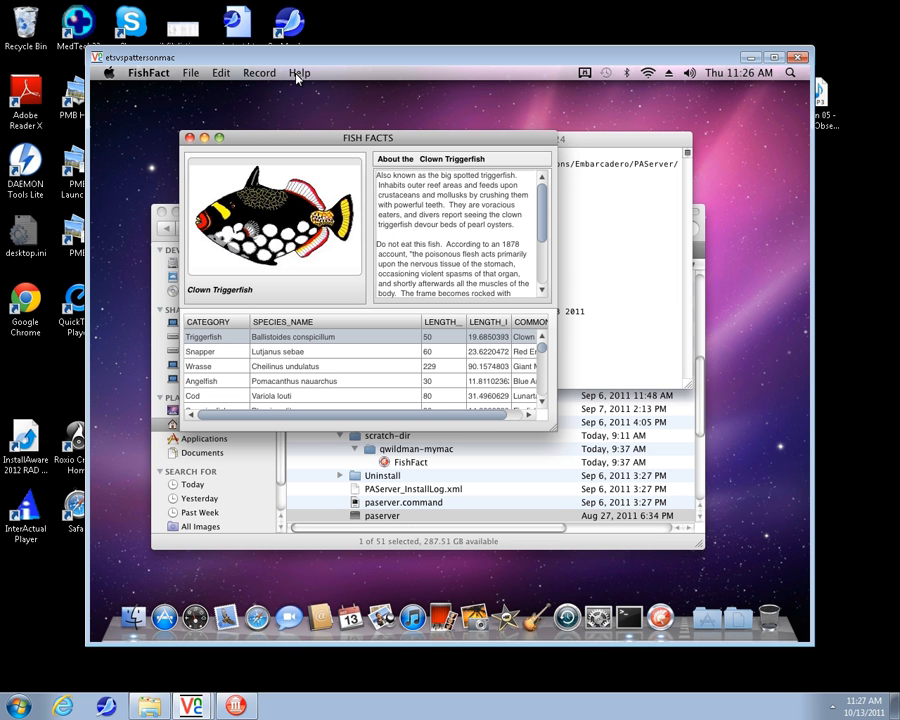
# Show the About box reporting the Mac client platform, then select the Giant Maori Wrasse row.
pyautogui.click(306, 72)
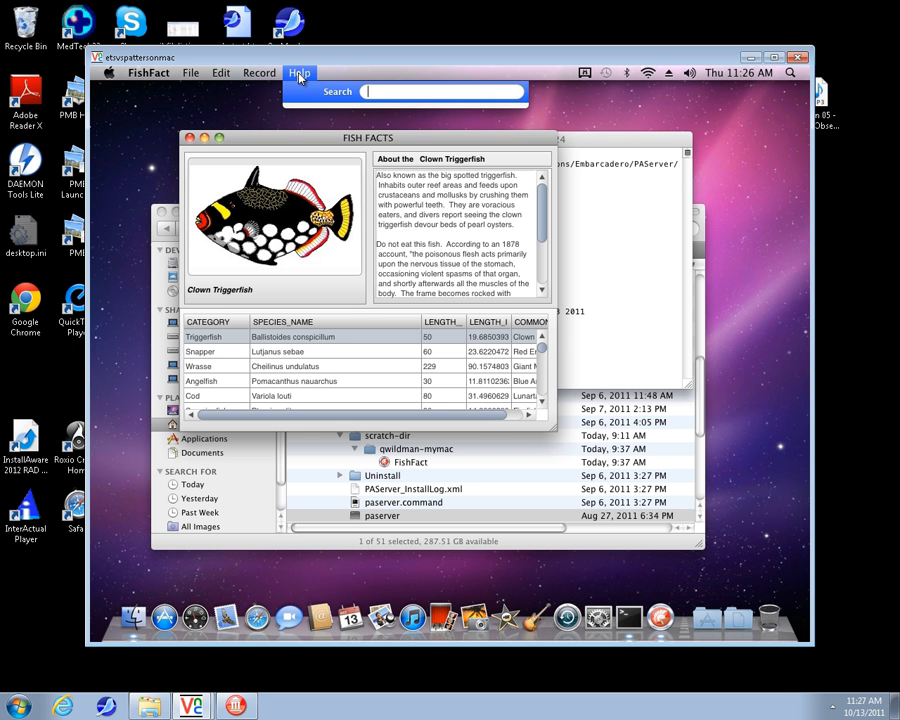
pyautogui.click(154, 76)
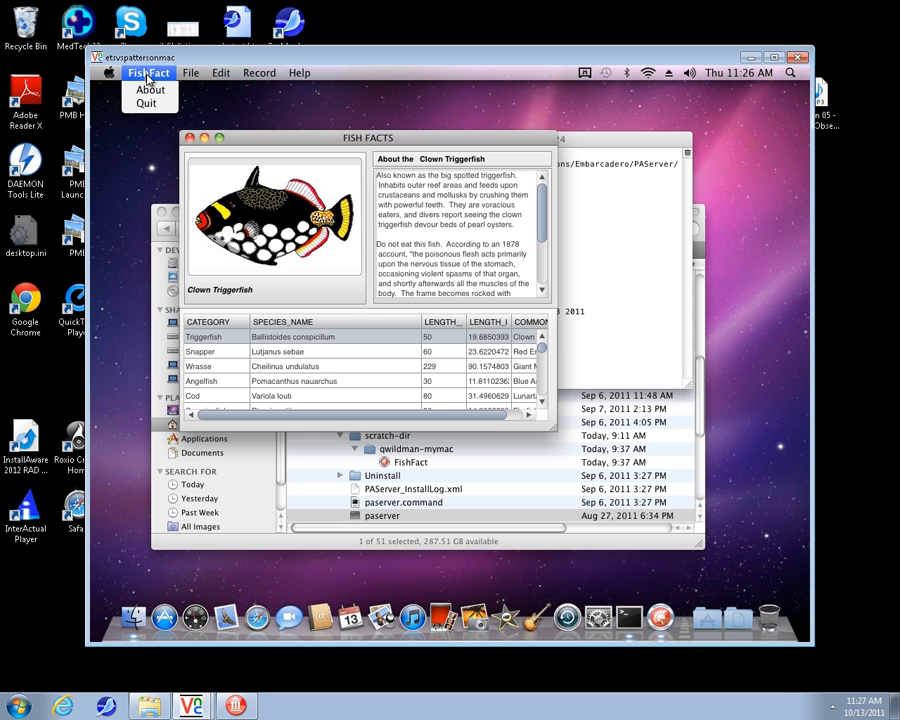
pyautogui.moveTo(150, 92)
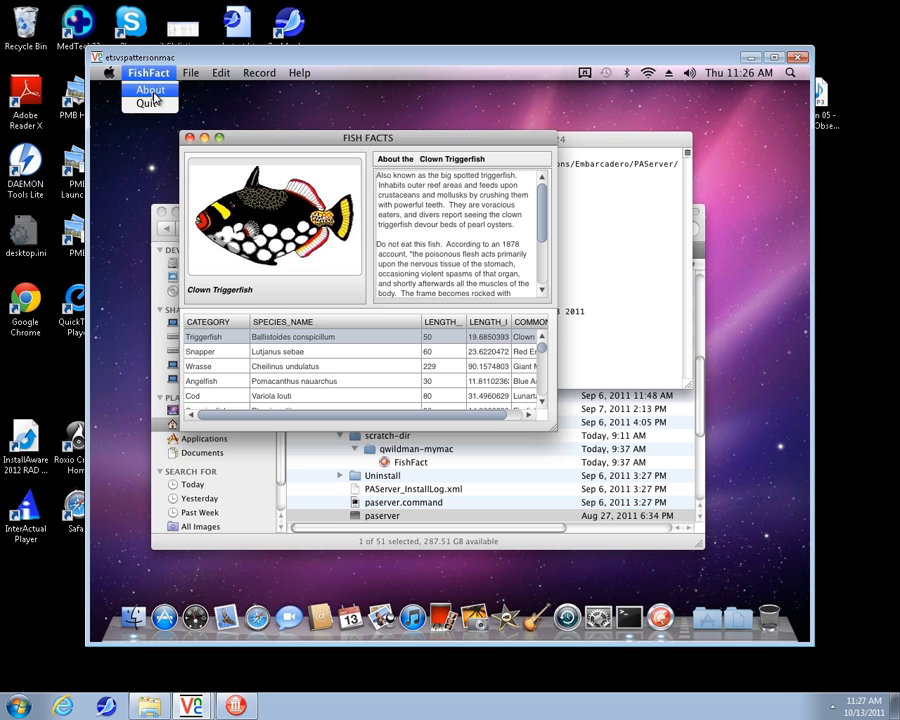
pyautogui.click(146, 94)
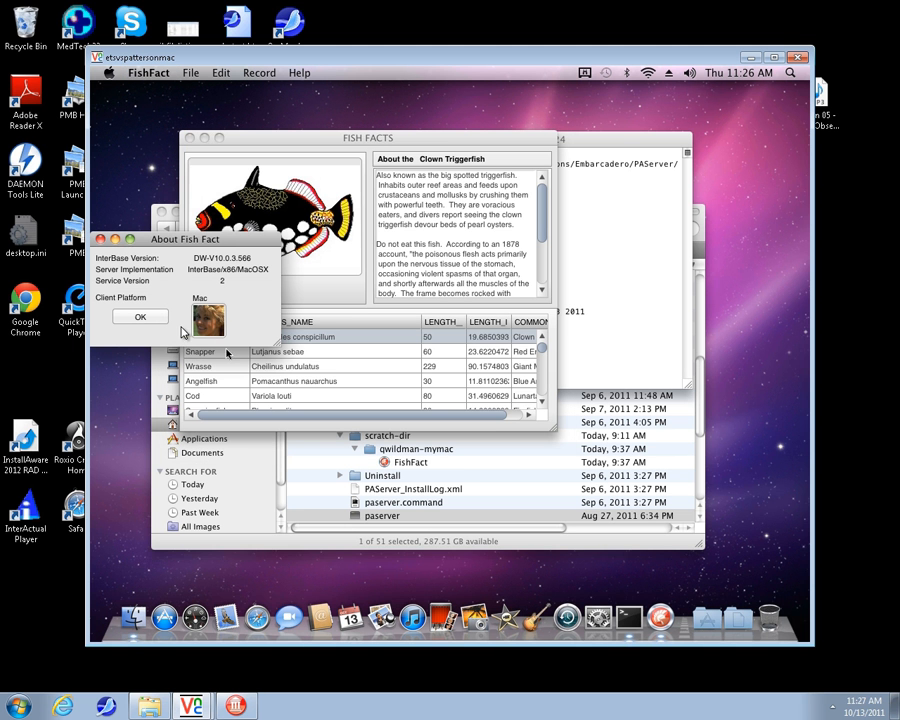
pyautogui.moveTo(152, 304)
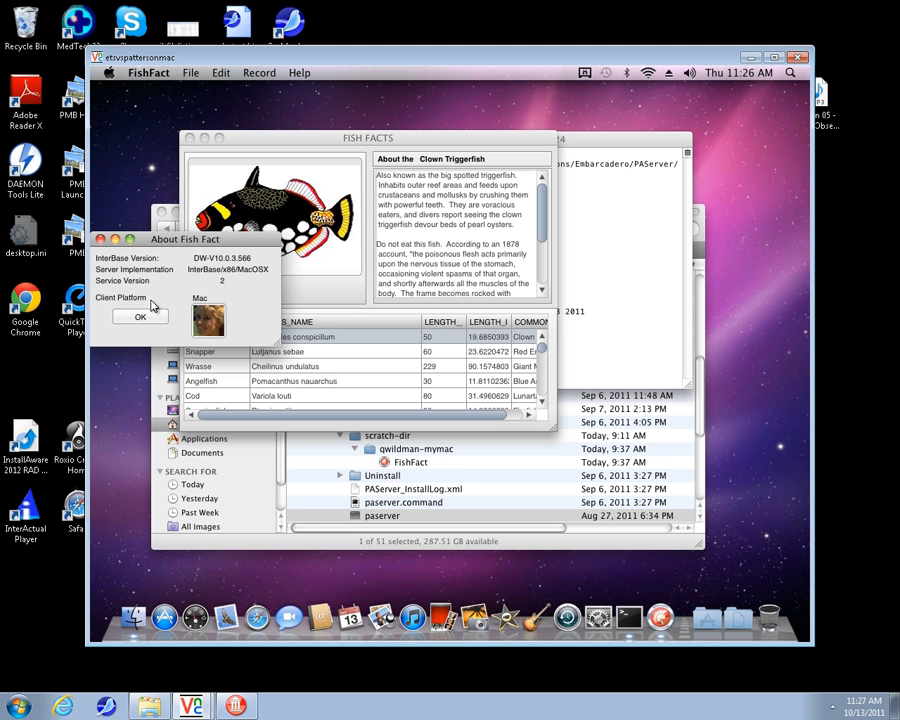
pyautogui.moveTo(268, 278)
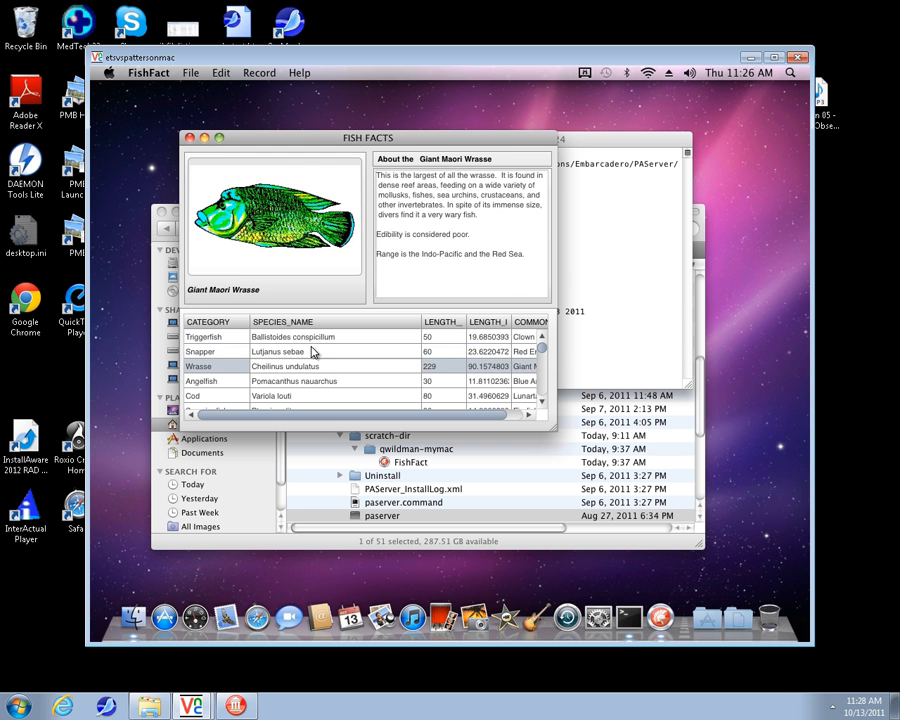
pyautogui.click(204, 336)
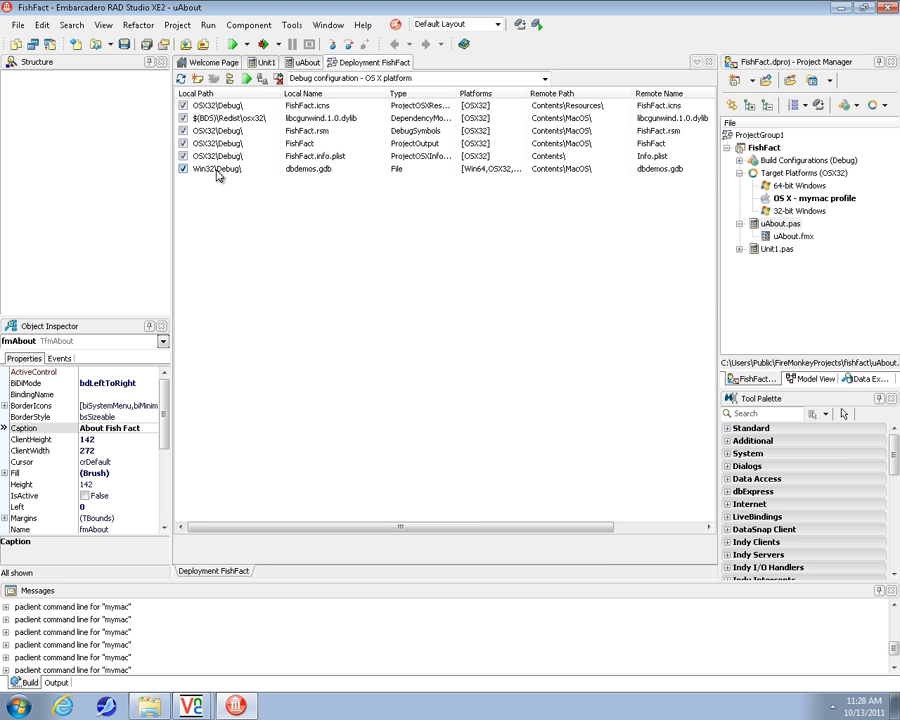
# Mark the dbdemos.gdb database for deployment in the OS X file list.
pyautogui.click(228, 168)
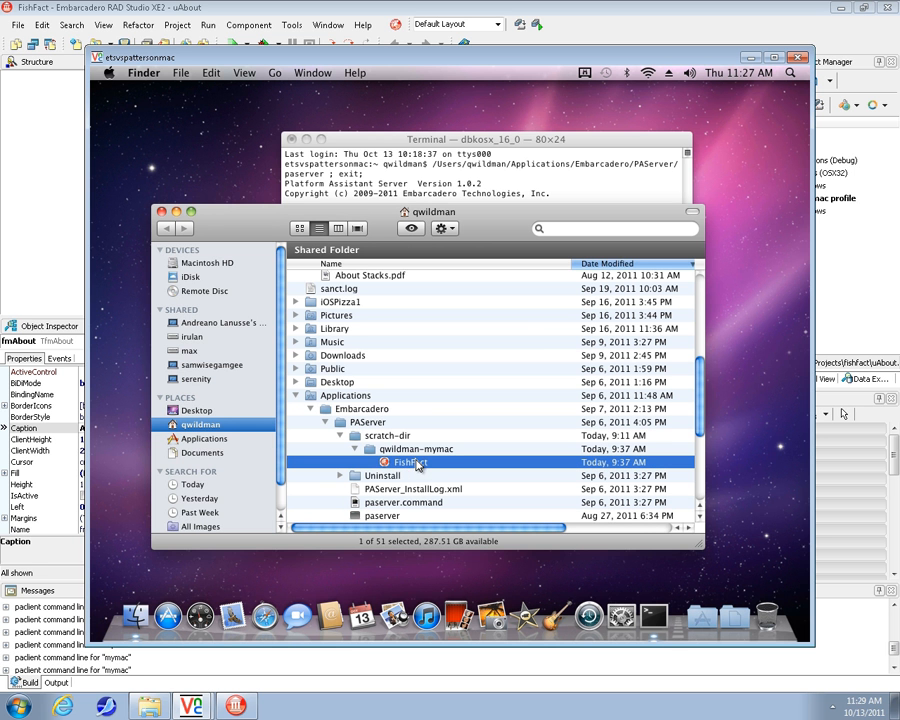
# Launch the deployed FishFact bundle, then reveal dbdemos.gdb inside its Contents/MacOS folder.
pyautogui.doubleClick(396, 462)
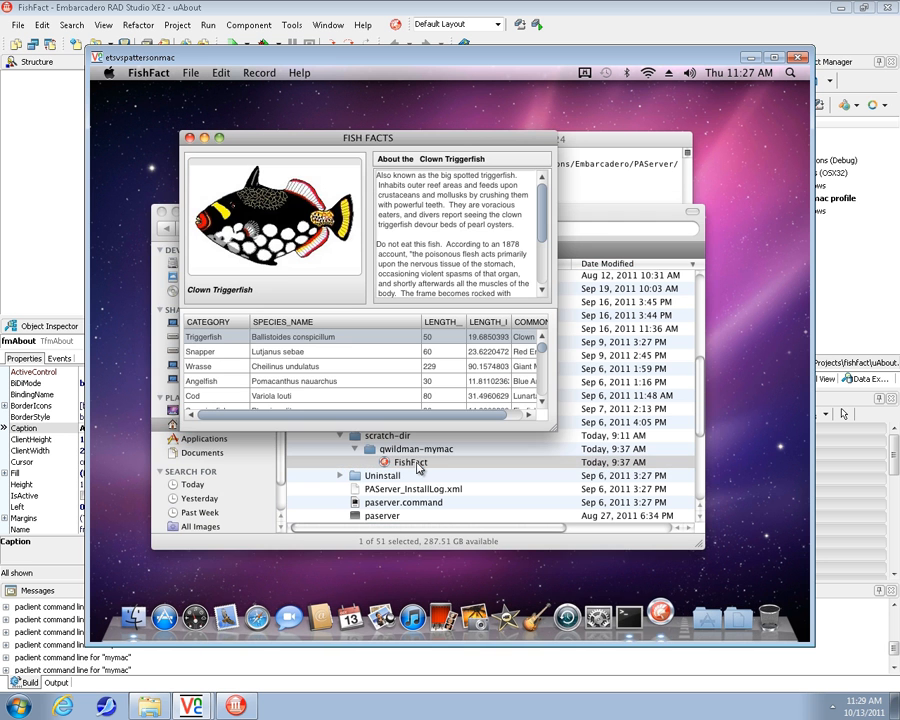
pyautogui.moveTo(292, 152)
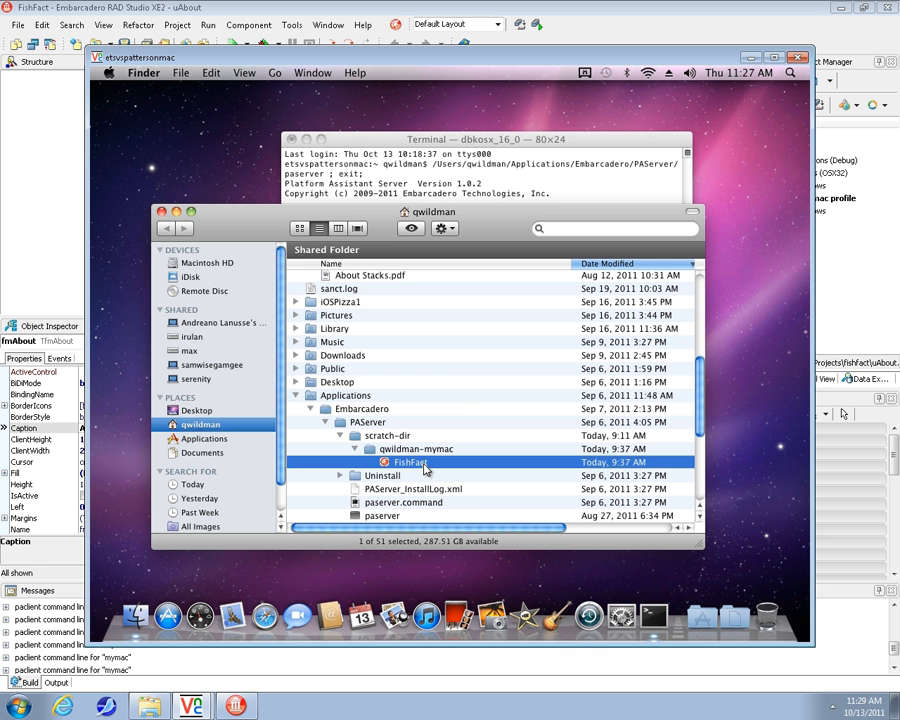
pyautogui.rightClick(410, 462)
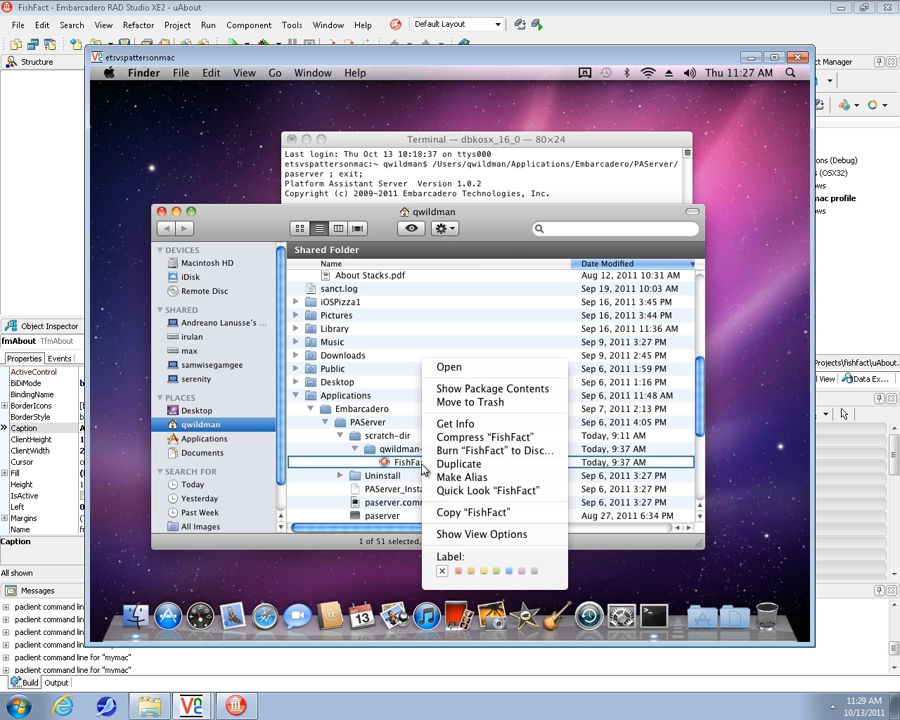
pyautogui.moveTo(488, 388)
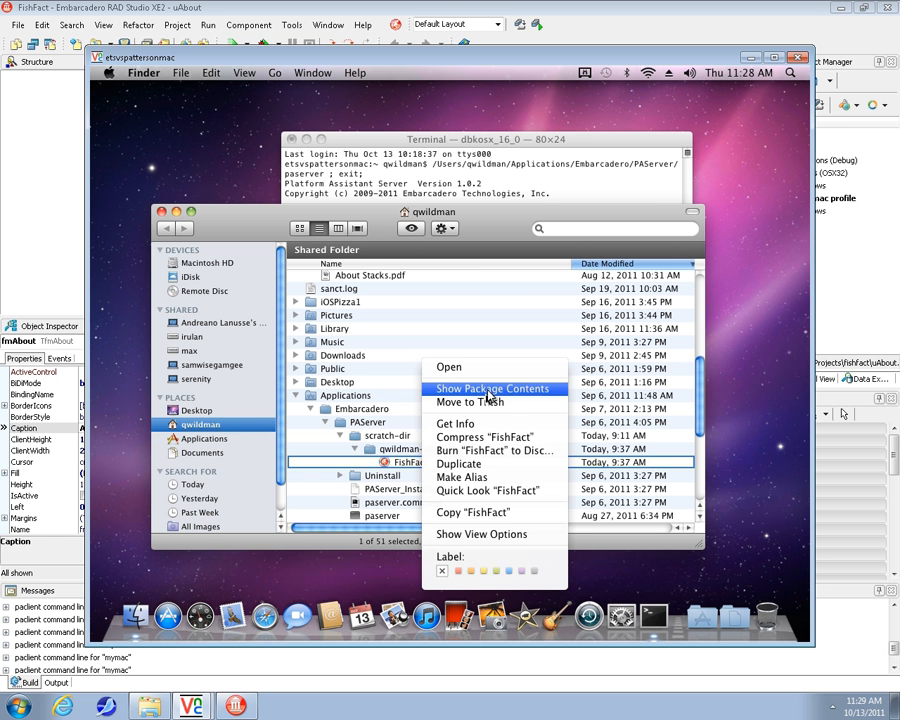
pyautogui.click(484, 388)
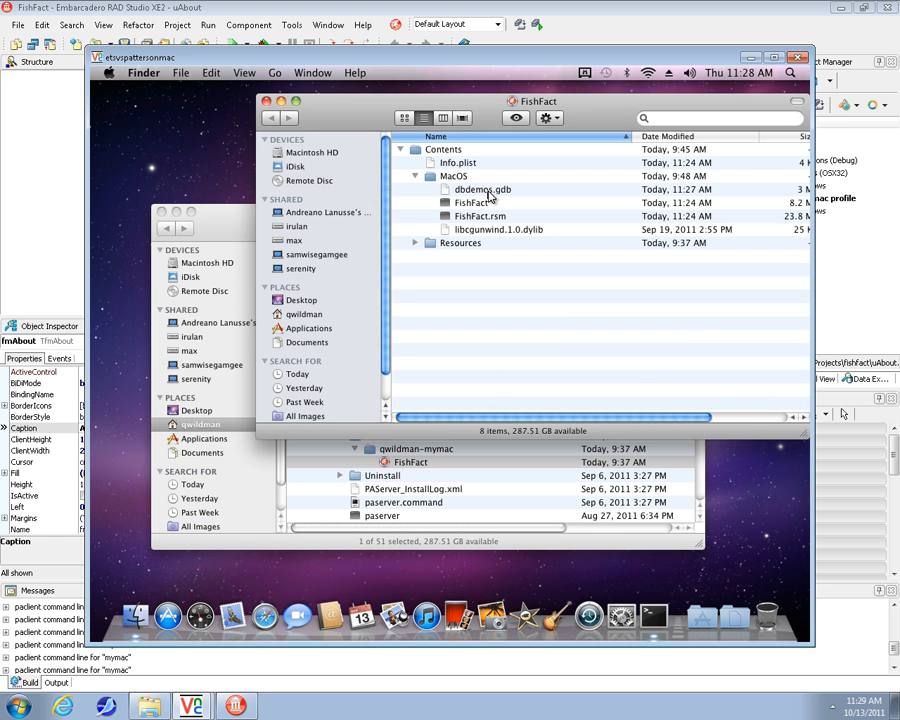
pyautogui.click(480, 188)
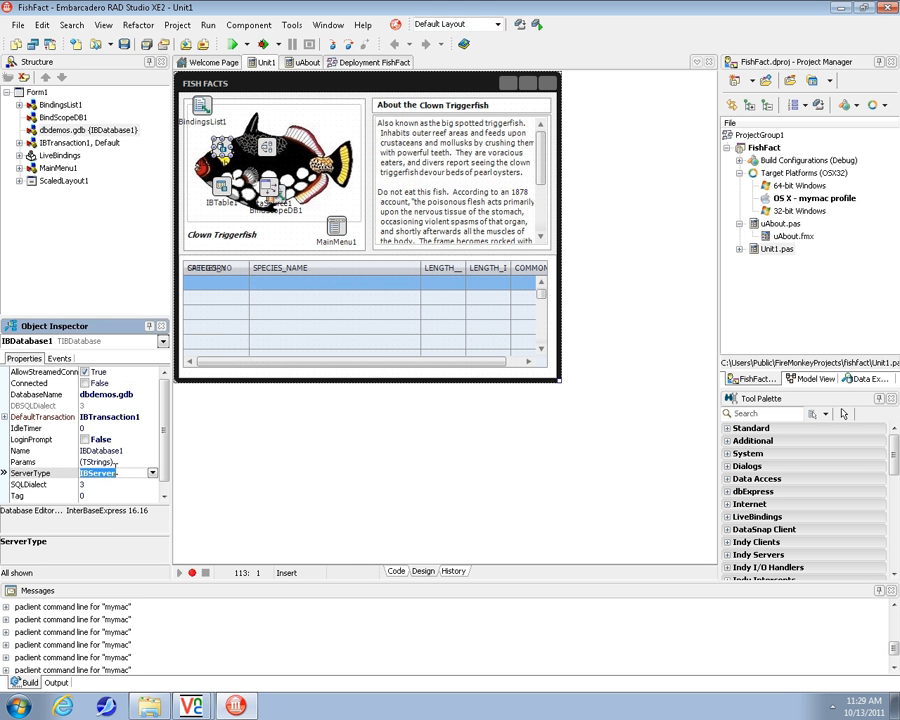
# List IBDatabase1's ServerType choices, IBServer and IBEmbedded.
pyautogui.click(152, 472)
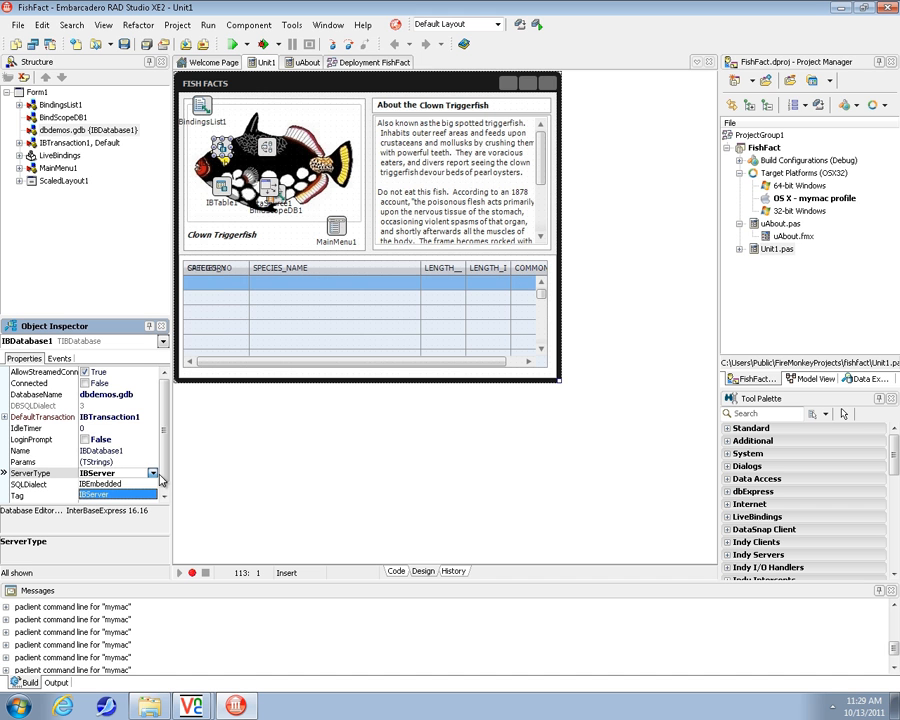